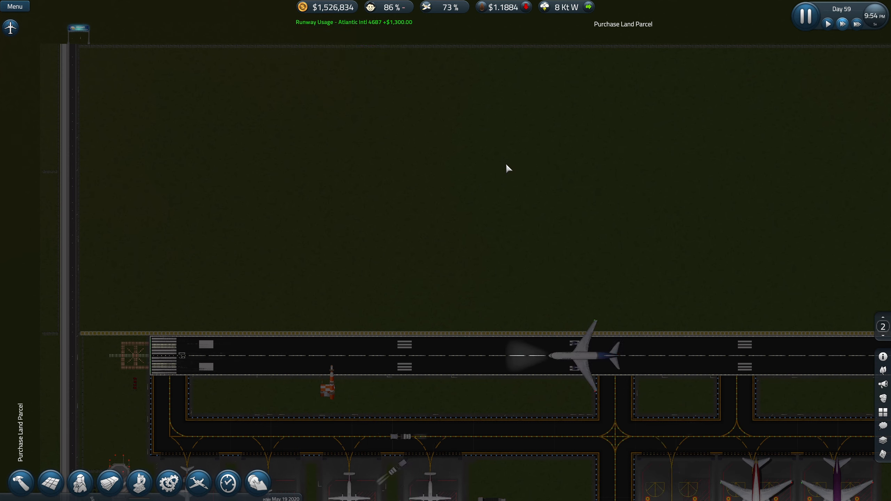
Step: Switch to floor level -1 to view the underground baggage tunnel and conveyors
click(21, 484)
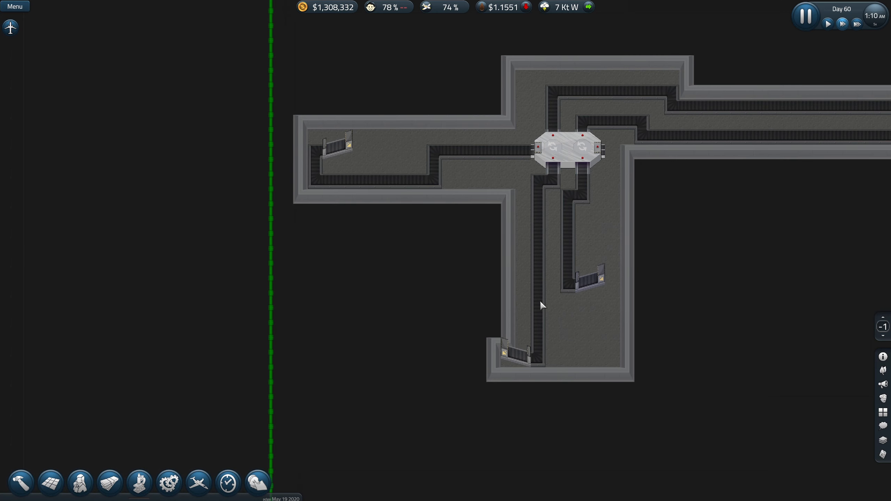
mouse_move(535, 302)
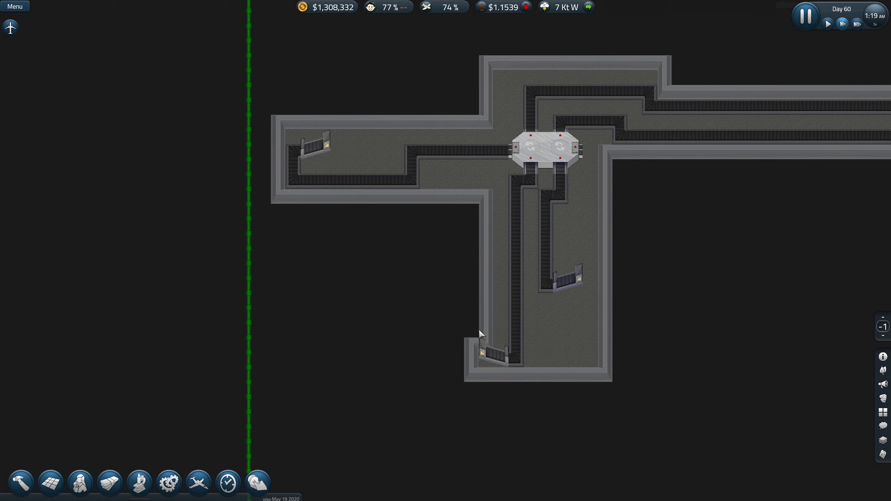
Step: Open the build catalog listing walls, foundation and floors
click(20, 483)
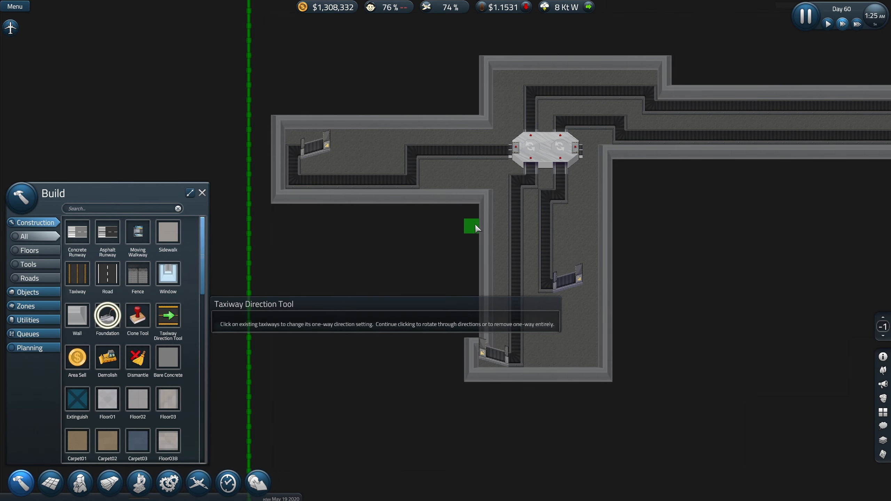
mouse_move(310, 211)
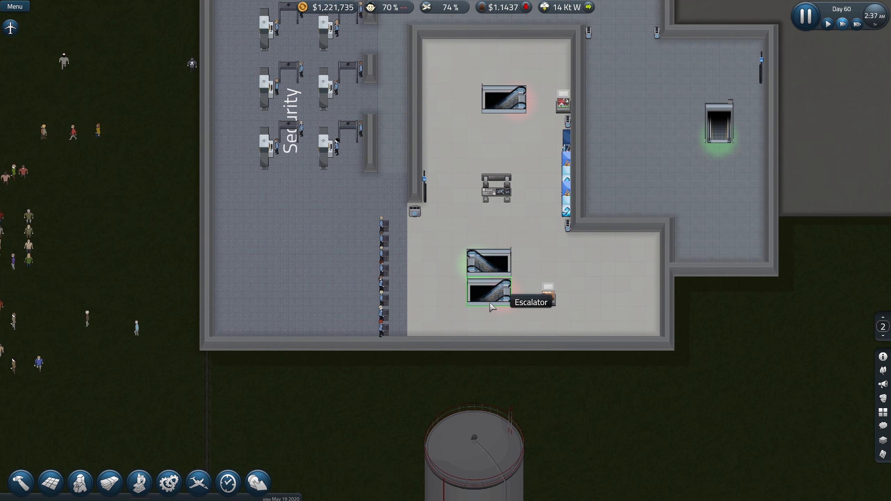
mouse_move(335, 224)
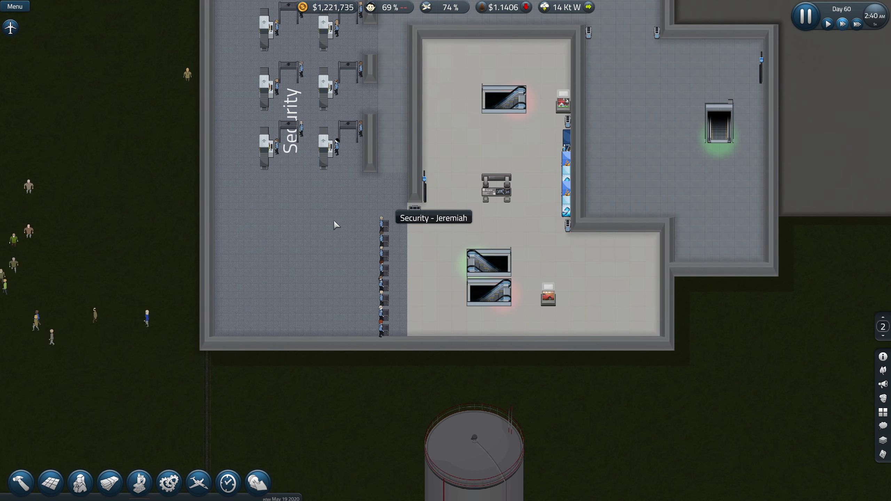
mouse_move(300, 245)
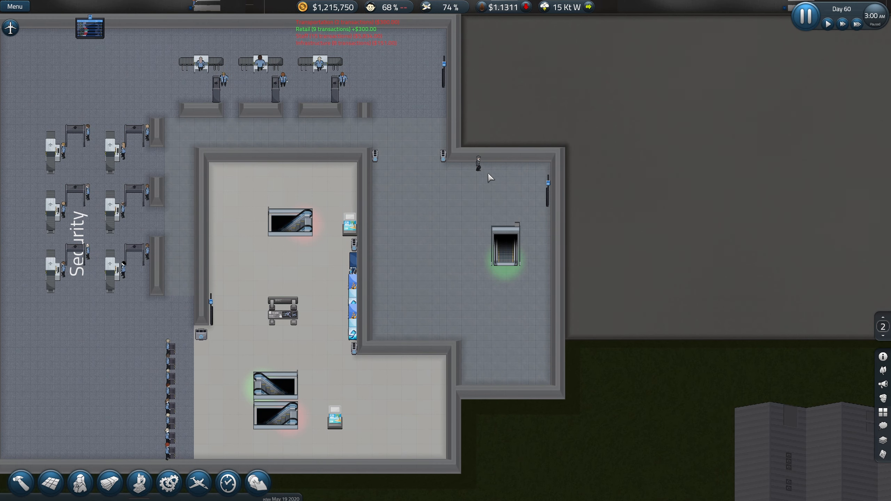
mouse_move(237, 341)
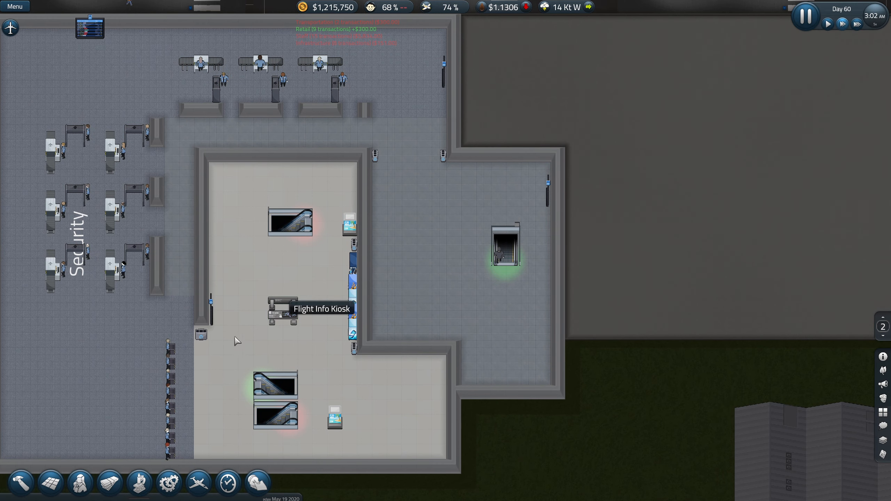
mouse_move(183, 329)
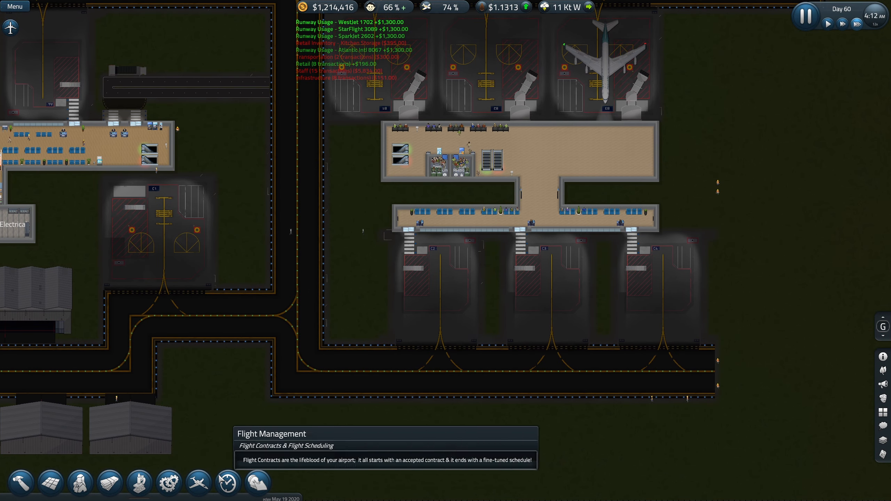
Step: Open the flight status schedule and scroll through the flight list
click(228, 483)
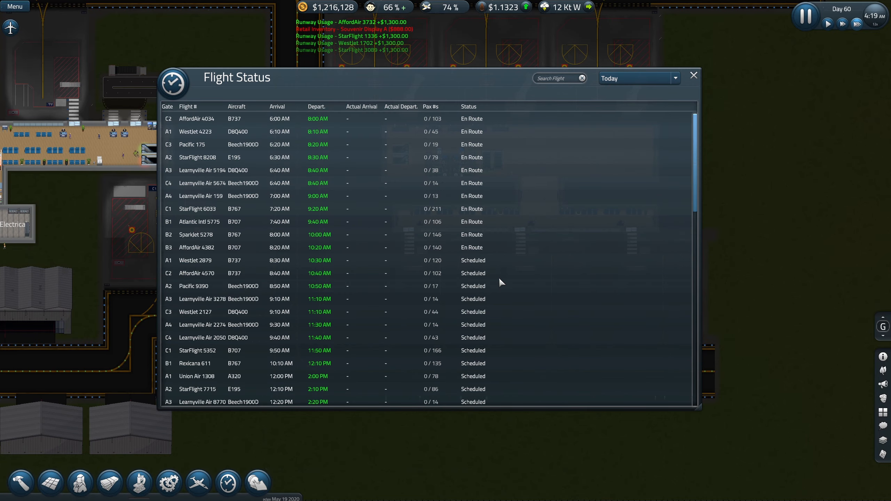
scroll(down, 3)
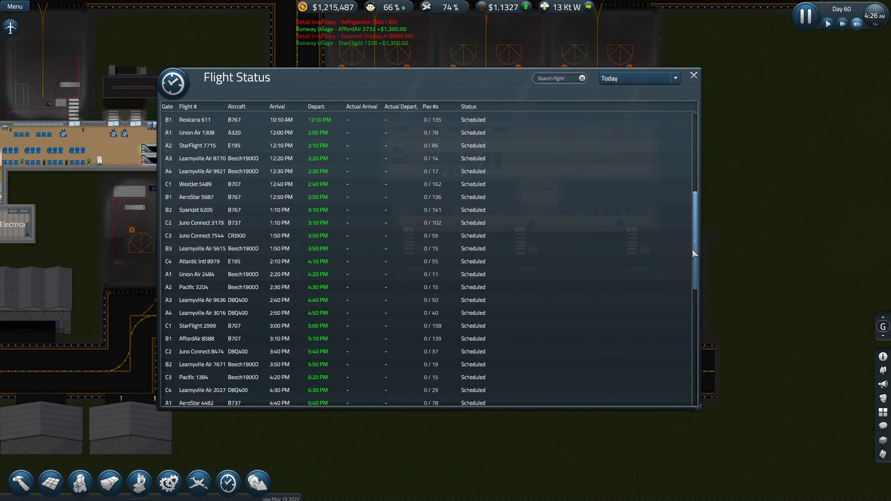
scroll(up, 3)
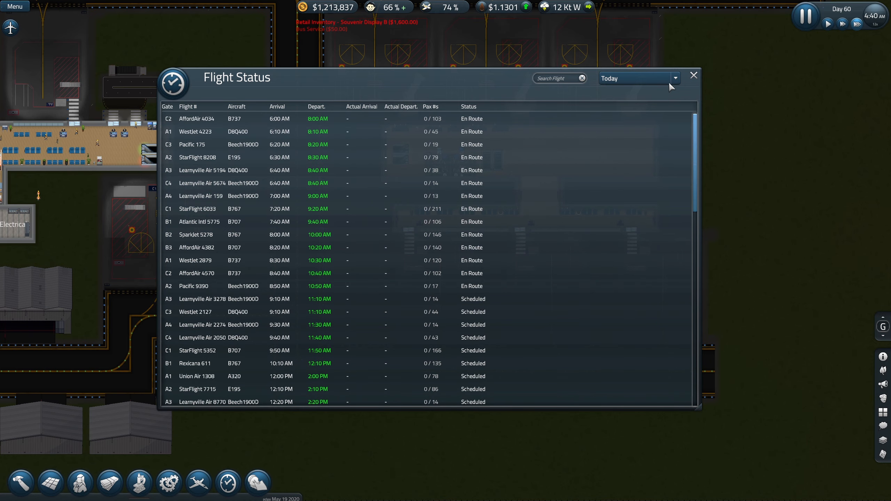
Step: Show yesterday's departed flights in the schedule, then close it
click(674, 78)
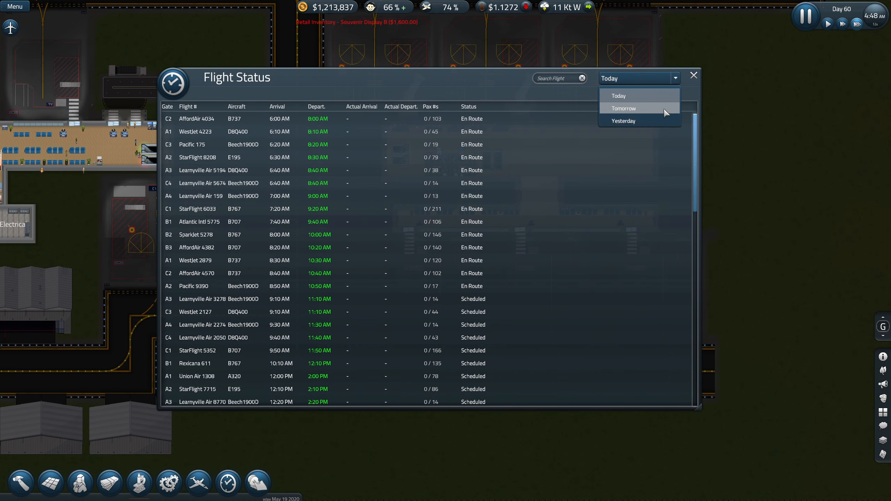
mouse_move(639, 120)
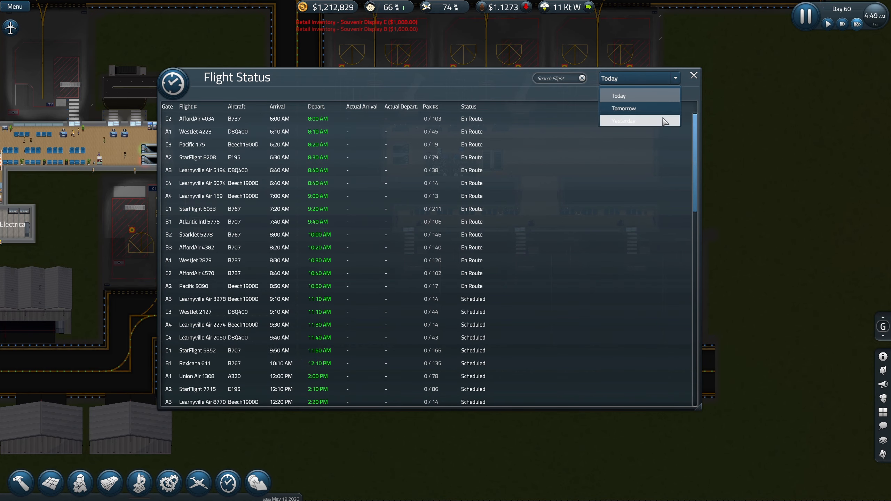
click(623, 121)
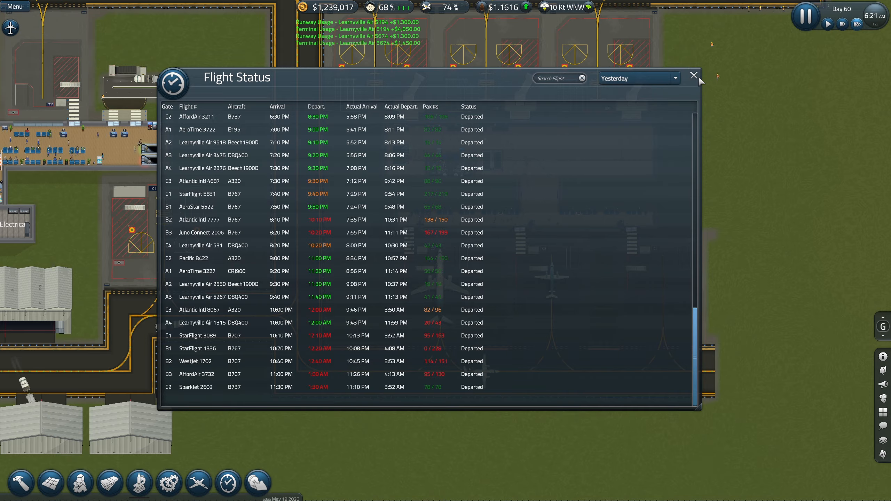
click(694, 75)
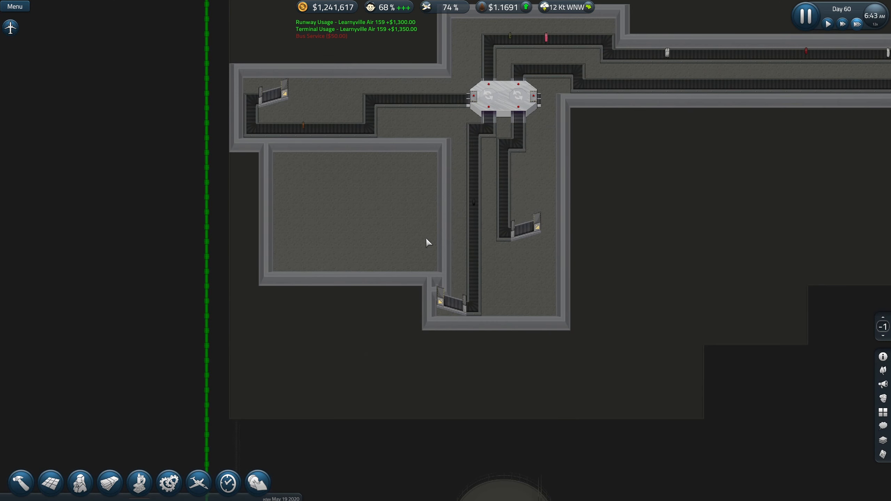
Step: Search 'con' to buy conveyor pieces for the tunnel, then return to ticketing level
click(21, 483)
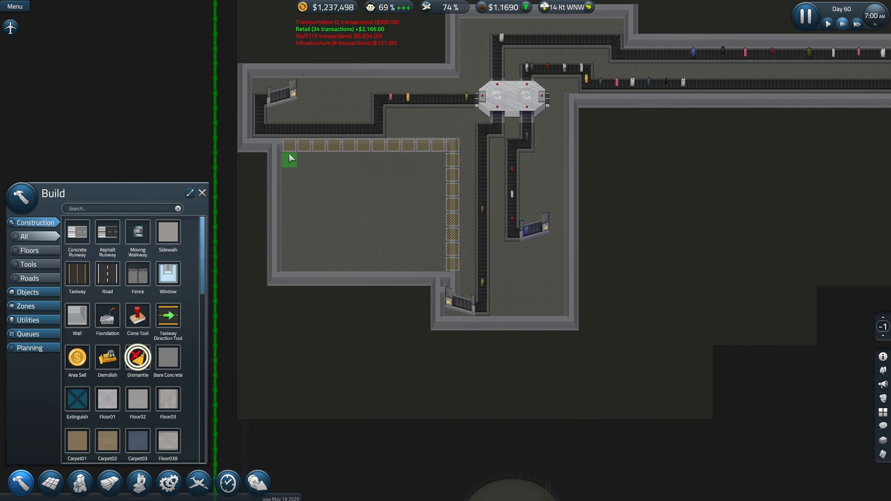
mouse_move(107, 317)
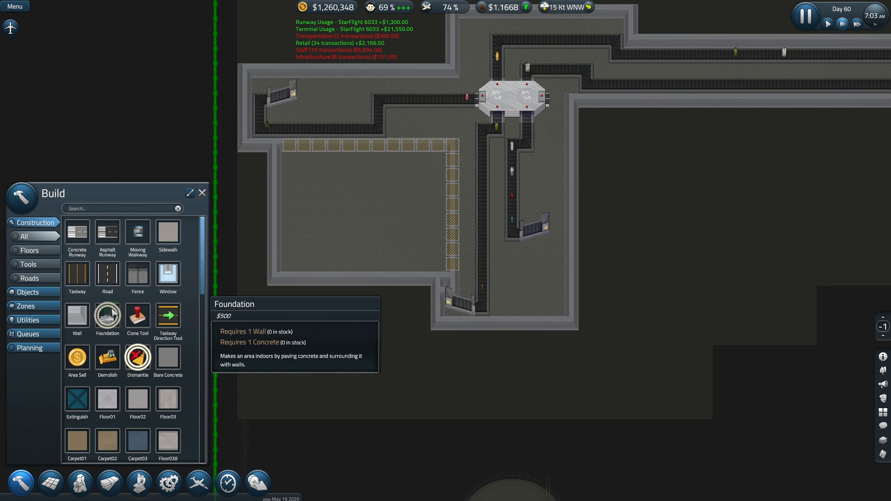
mouse_move(107, 273)
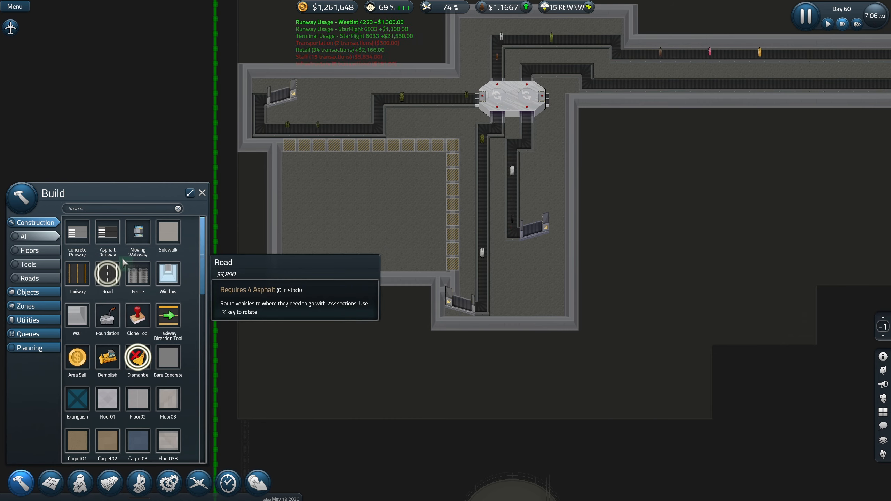
text(con)
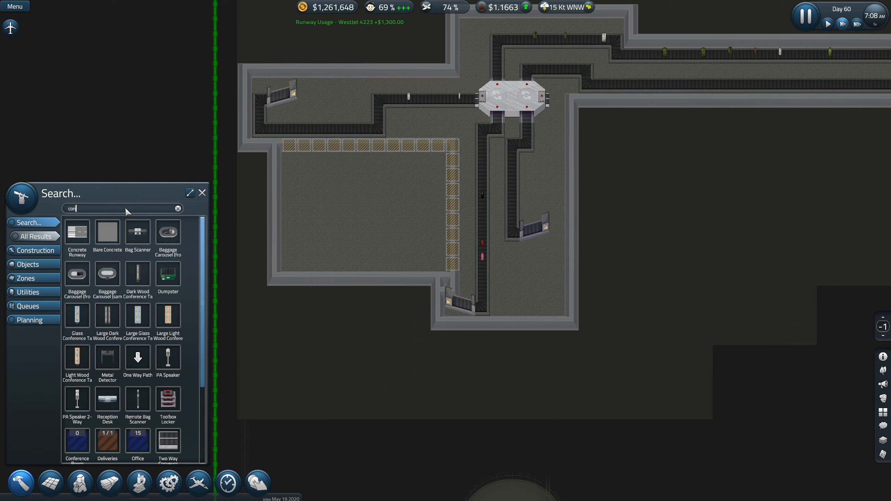
mouse_move(168, 274)
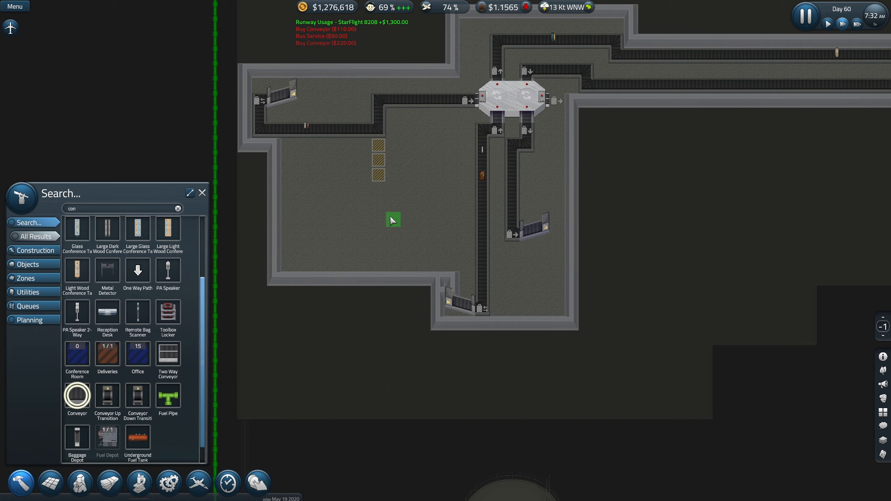
click(202, 193)
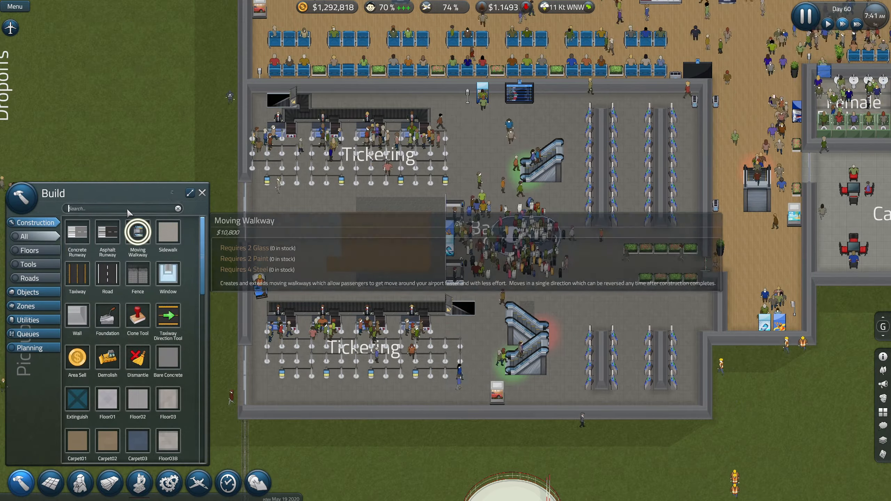
Step: Search 'tick' for desks and lay a conveyor behind the new desks
text(tick)
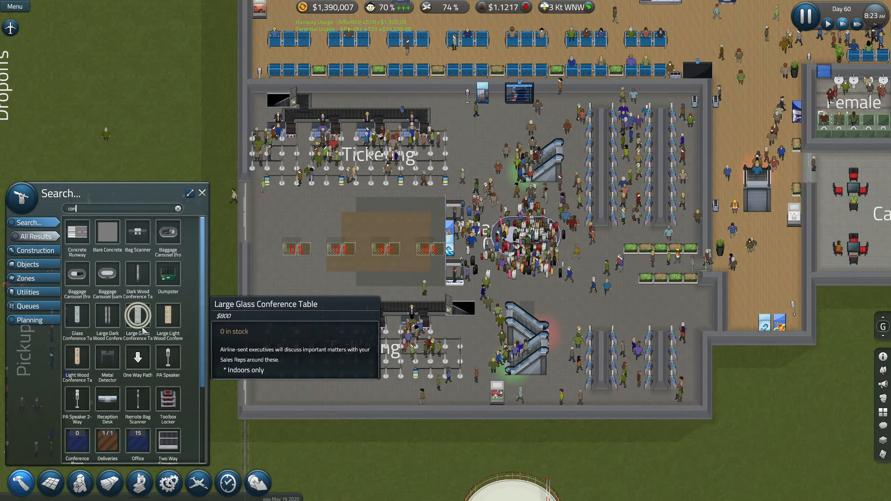
scroll(down, 3)
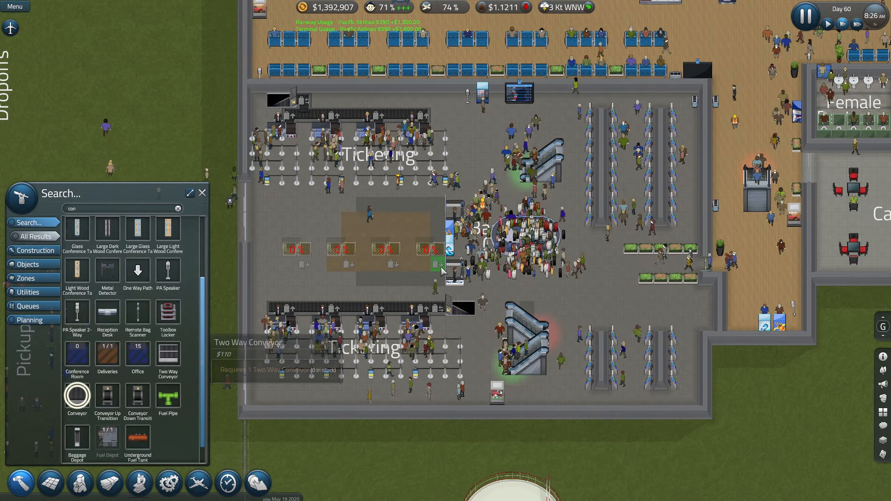
click(438, 264)
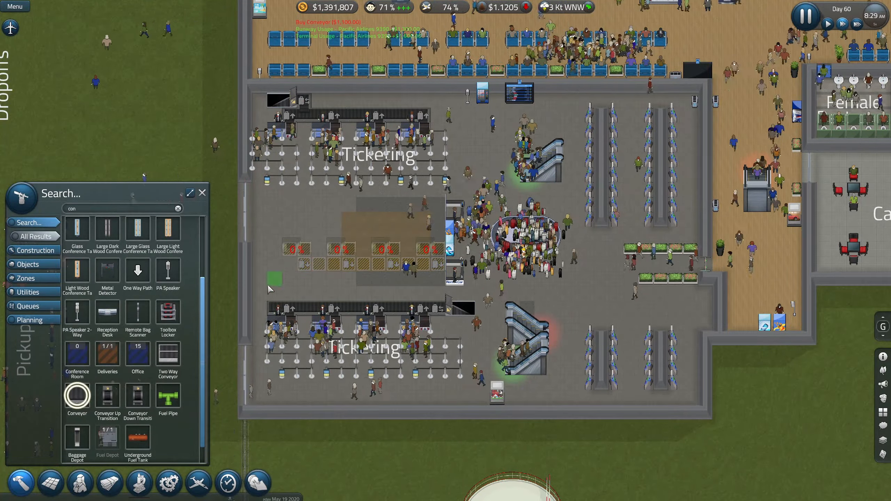
mouse_move(137, 395)
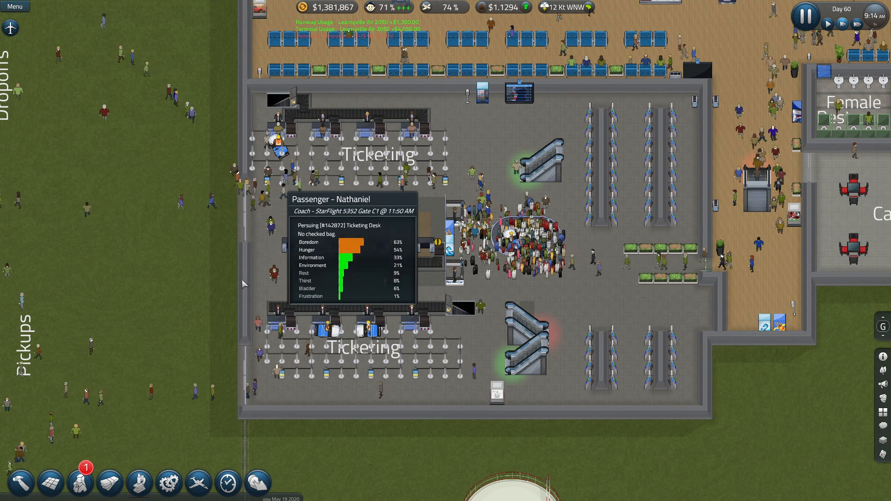
Step: Close the passenger details popup
click(79, 483)
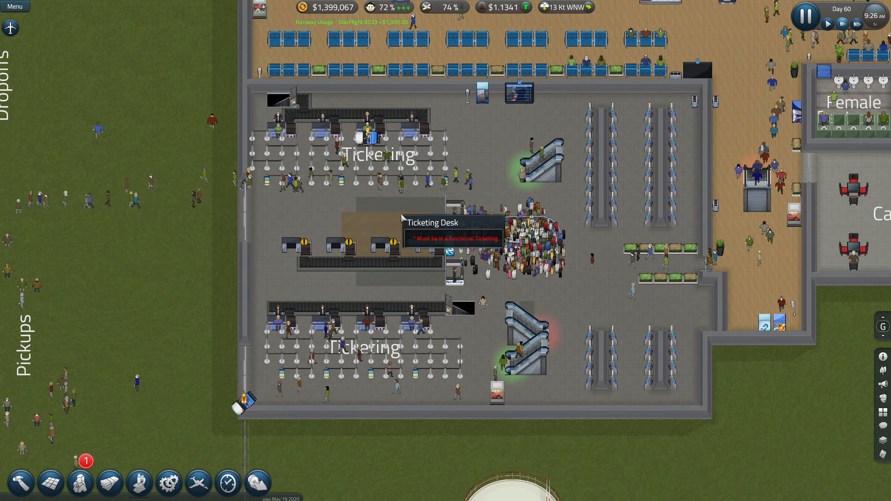
mouse_move(454, 292)
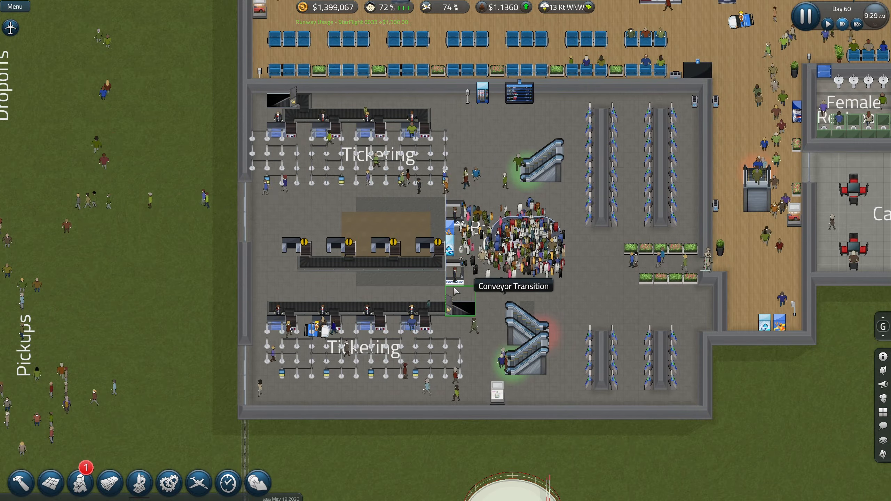
mouse_move(354, 288)
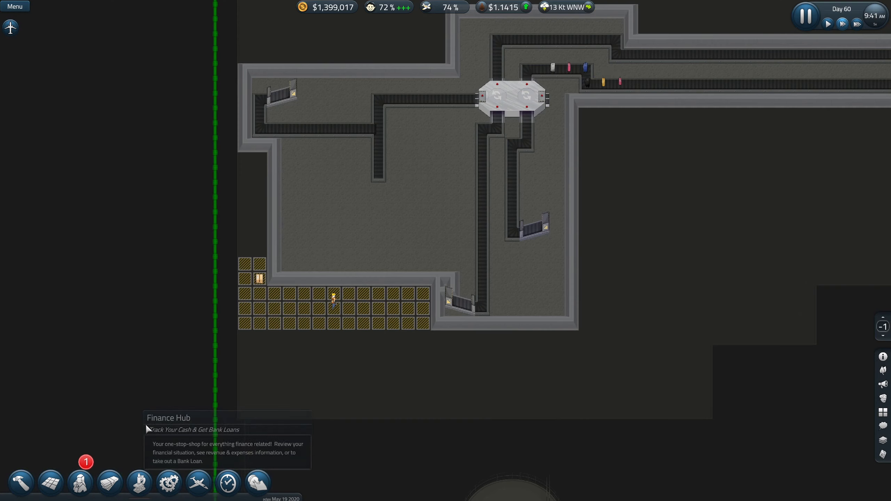
mouse_move(147, 429)
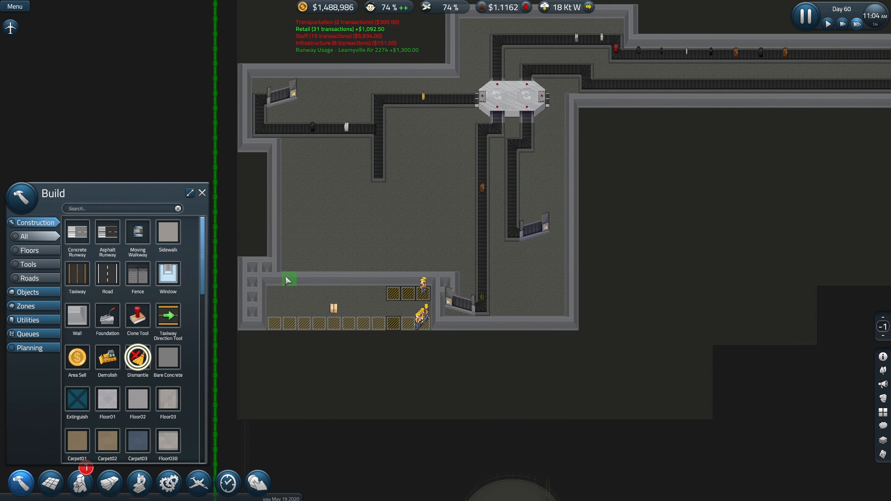
Step: Dismantle the wall dividing the extended basement room, then switch to ground level
click(137, 359)
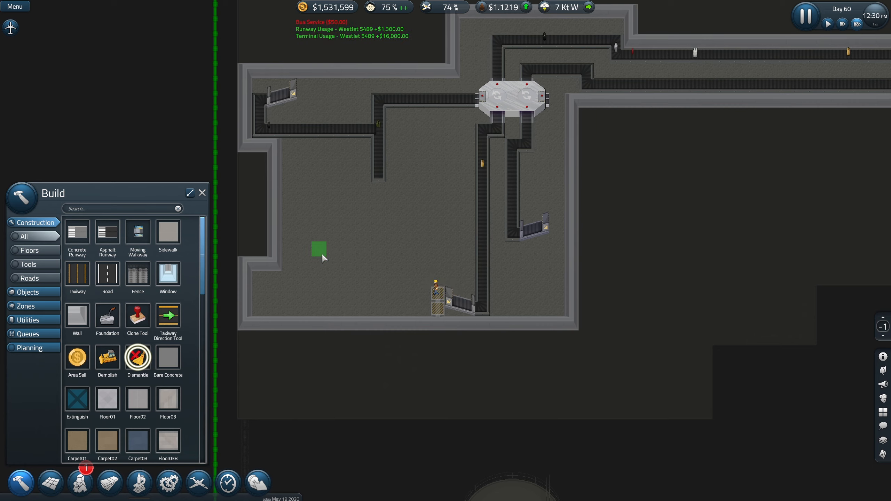
click(202, 192)
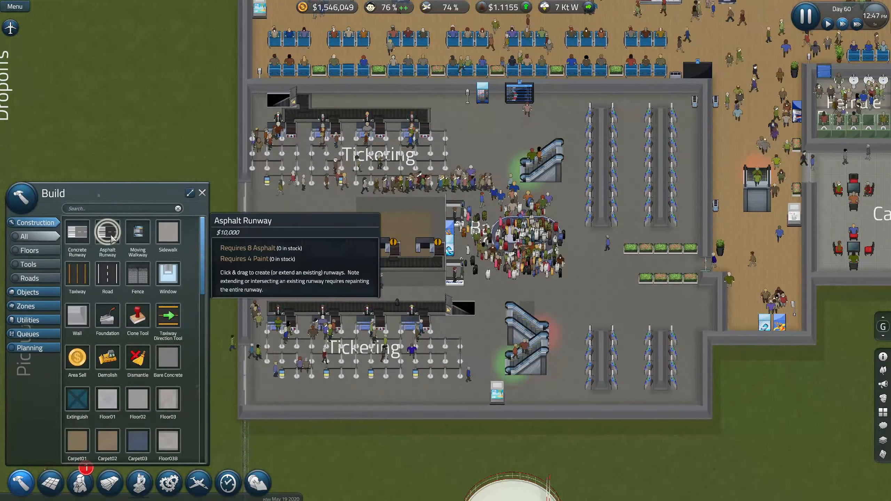
Step: Search 'con' and place a Conveyor Down Transition at the new desks' conveyor end
text(con)
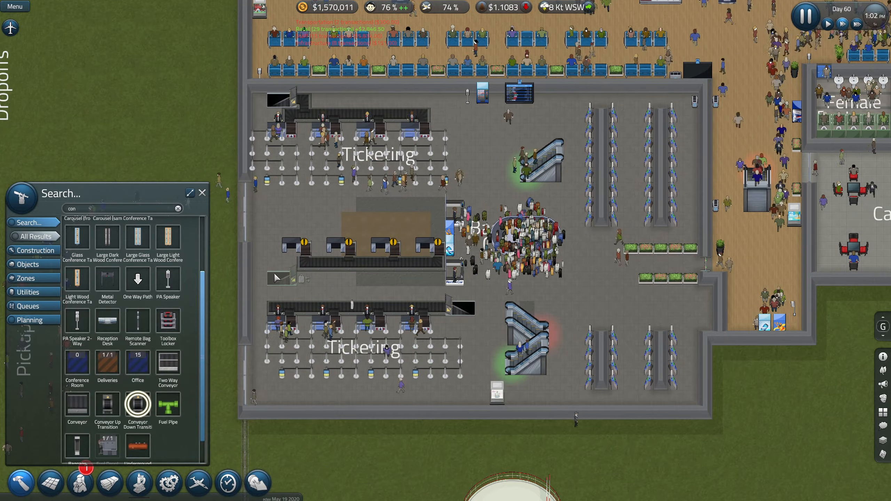
click(288, 283)
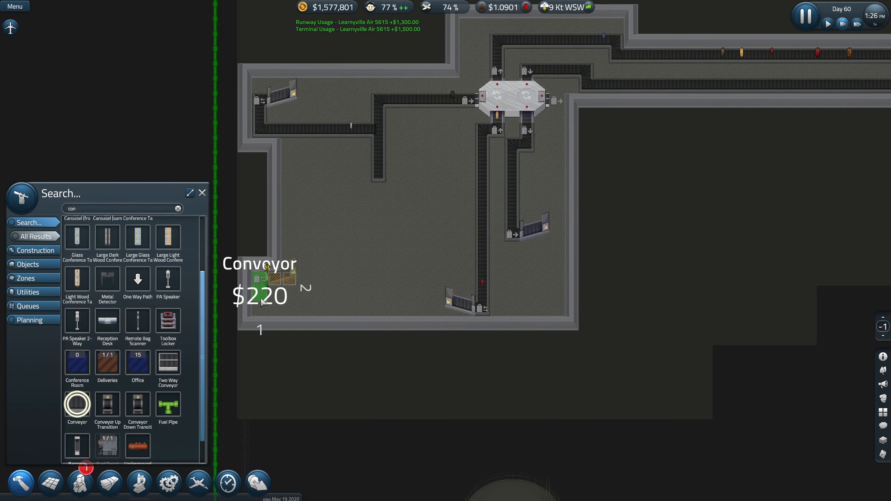
Step: Start a basement conveyor from the lower-left drop point toward the Baggage Hub
click(267, 310)
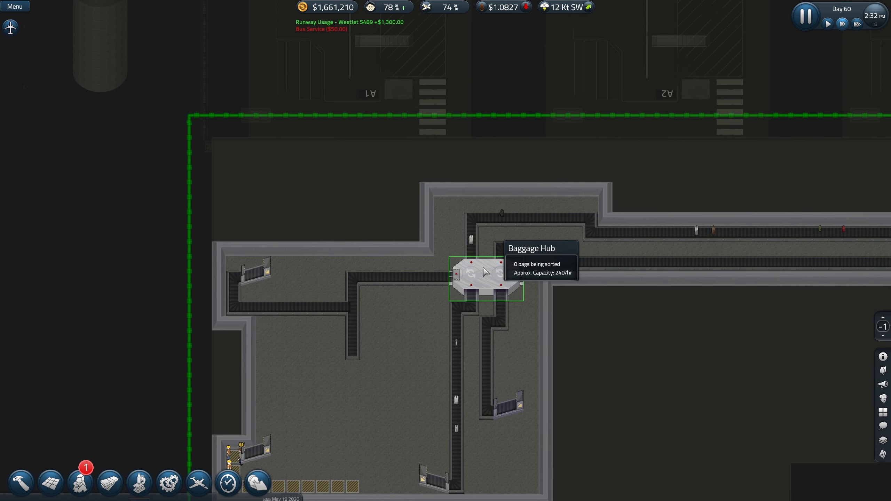
Step: Select the Baggage Hub and choose the Booster Panel add-on to place
click(486, 278)
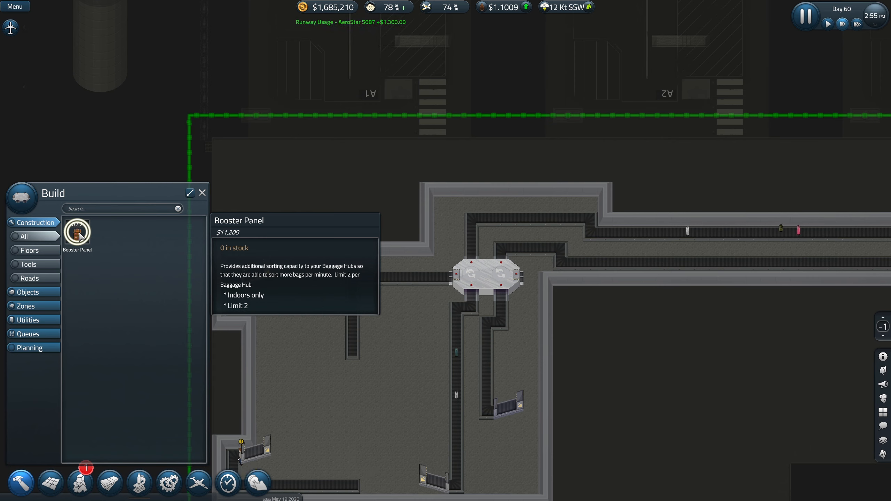
click(76, 233)
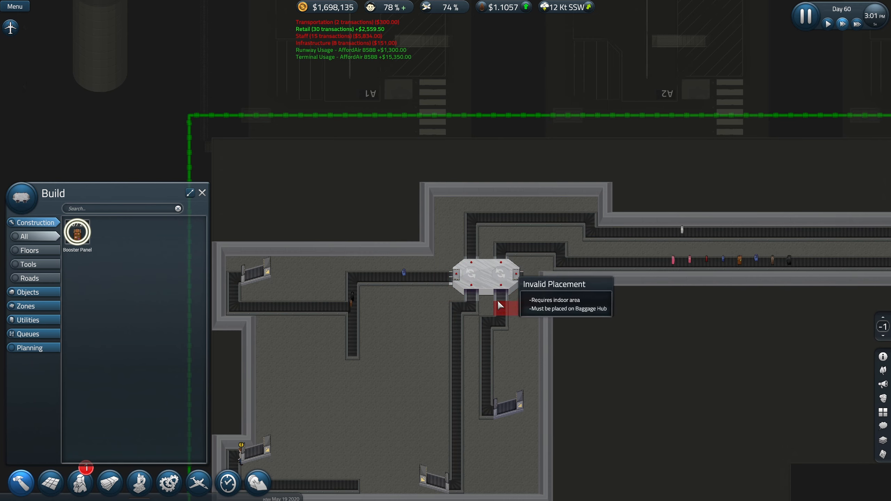
mouse_move(486, 284)
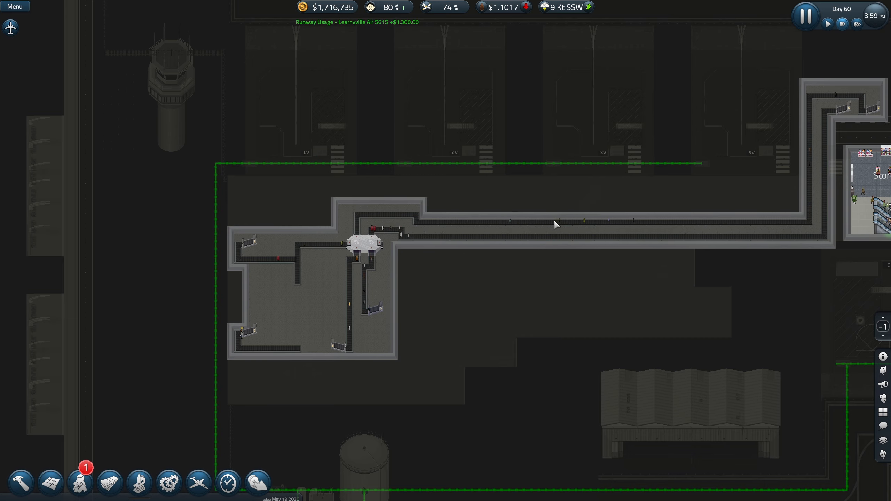
click(21, 484)
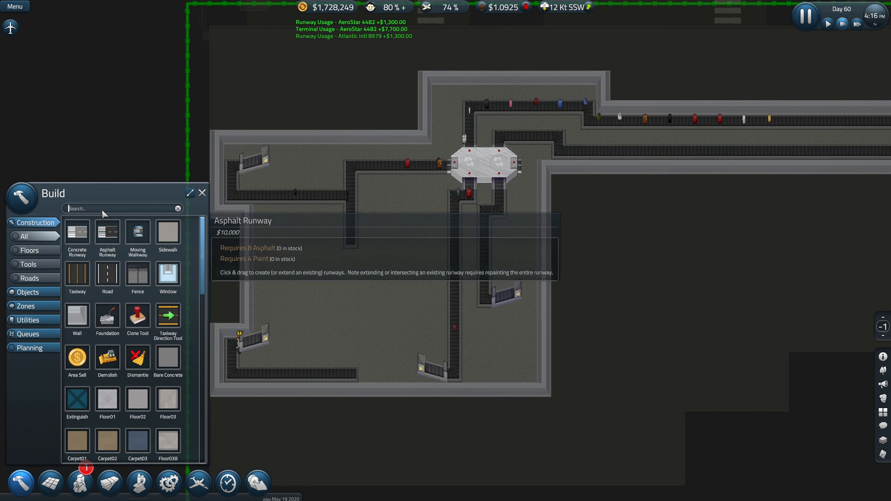
Step: Filter the Build panel search to 'con' to show conveyor-related items
text(con)
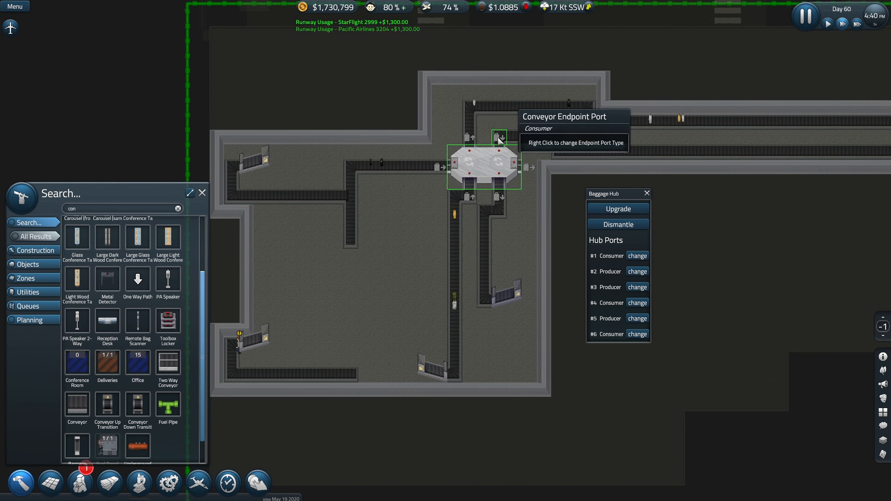
Step: Change baggage hub port #5 from producer to Hub-to-Hub
right_click(499, 138)
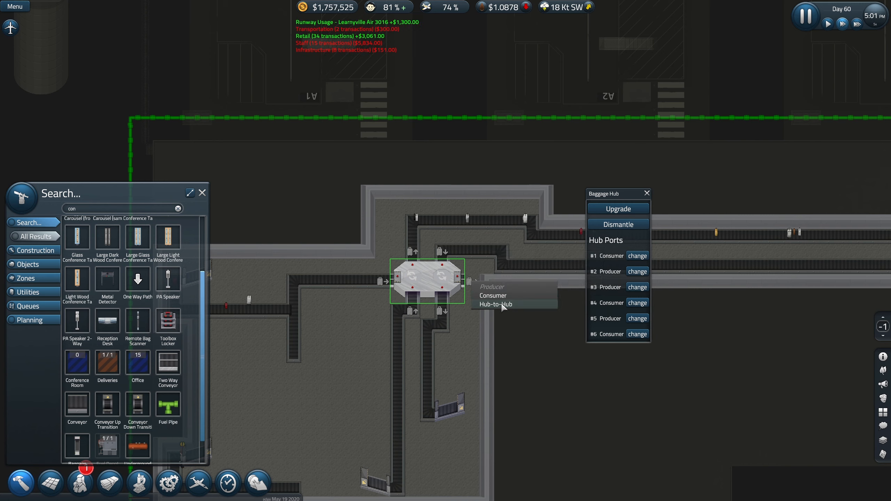
click(637, 318)
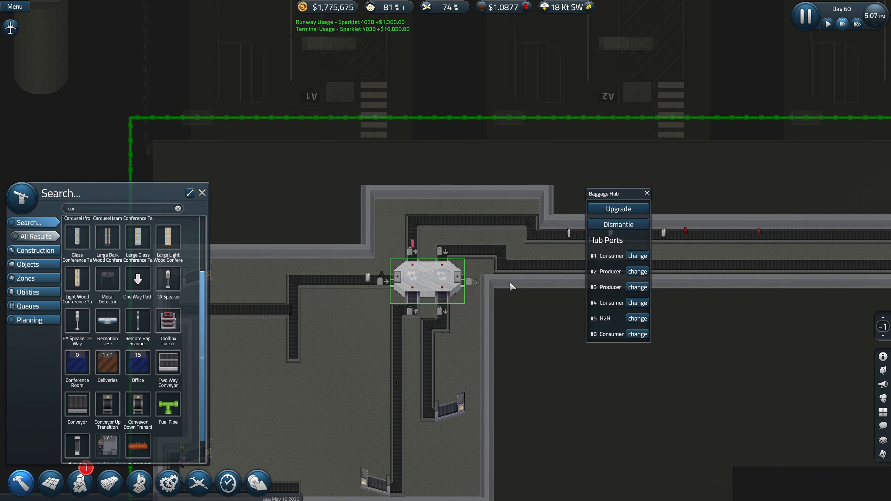
mouse_move(454, 244)
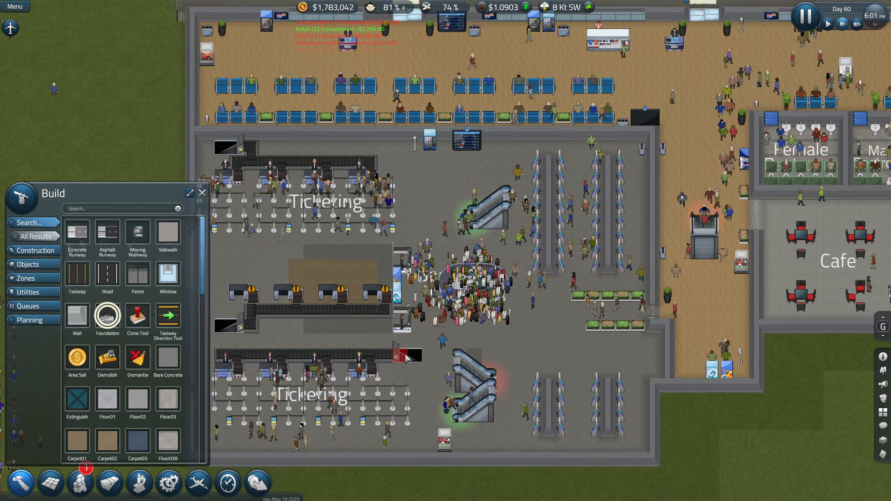
Step: Close the Build panel and view the basement baggage room and terminal corridor
click(201, 192)
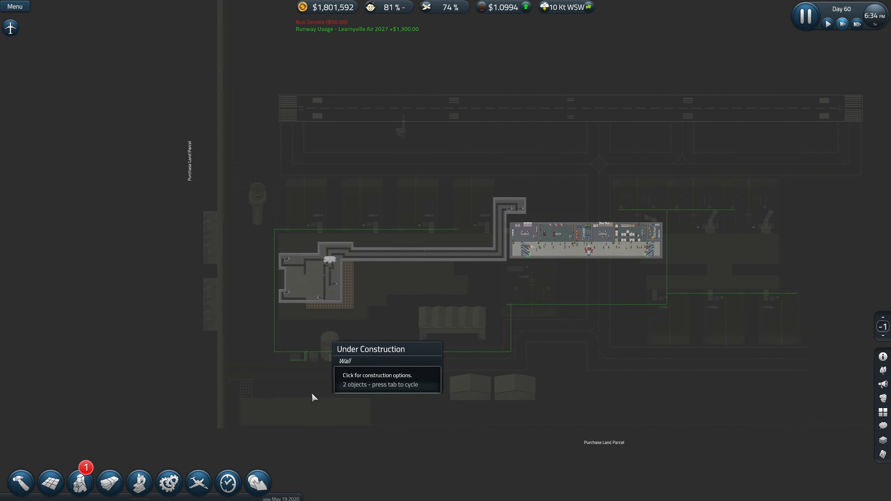
Step: Zoom in on the baggage room and the concrete extension under construction
scroll(up, 3)
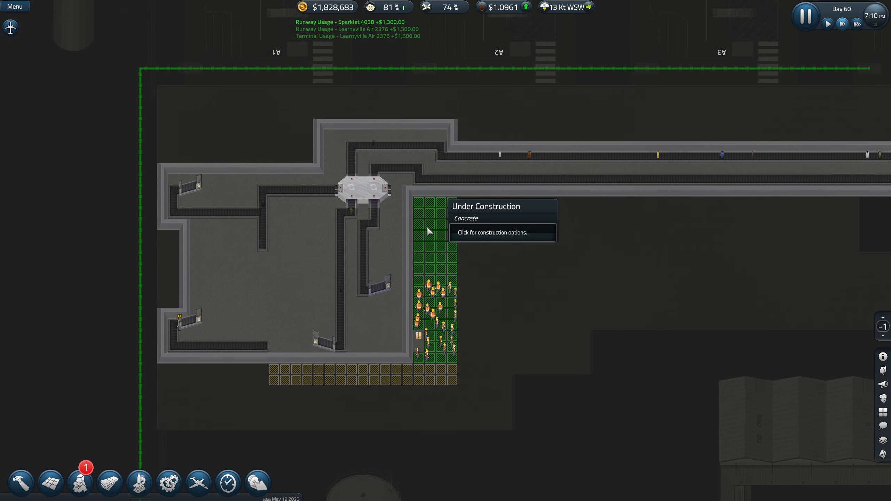
Step: Set baggage hub port #5 to Consumer and close the Baggage Hub window
click(352, 182)
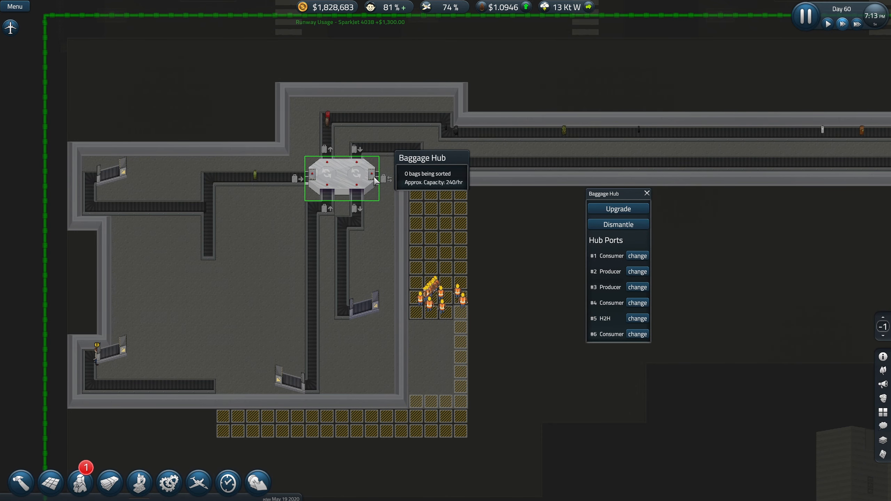
mouse_move(385, 181)
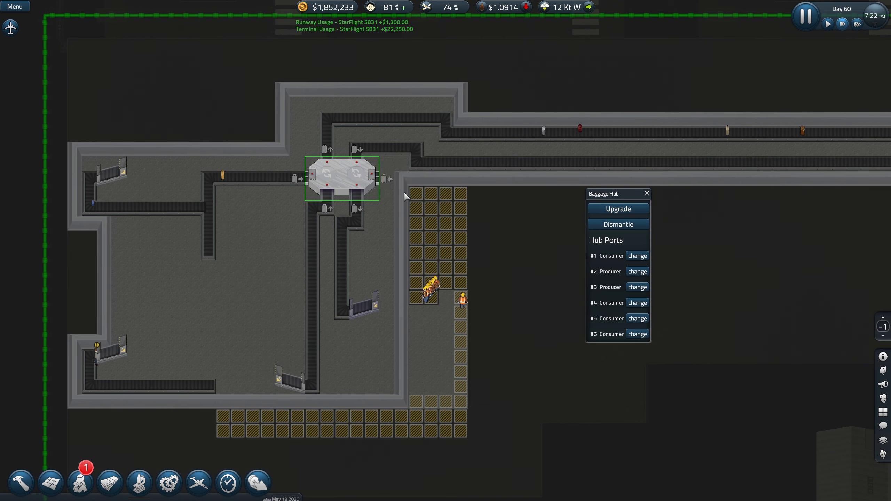
mouse_move(385, 172)
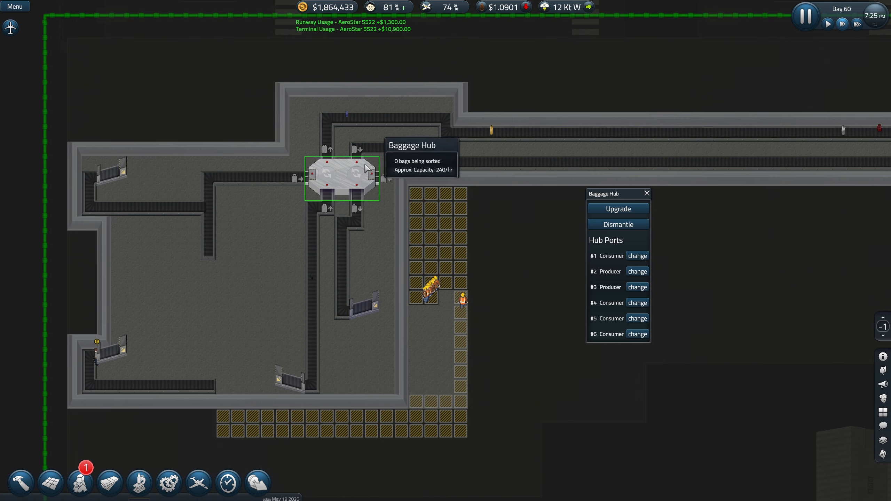
mouse_move(364, 262)
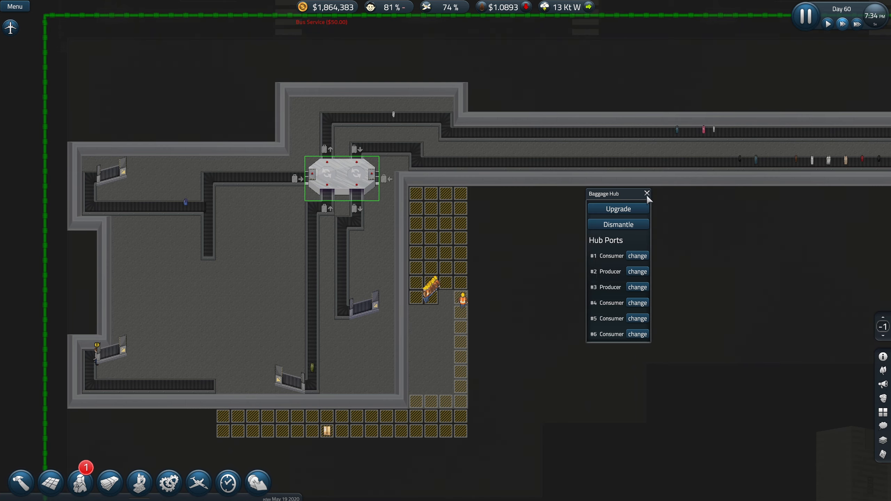
click(646, 194)
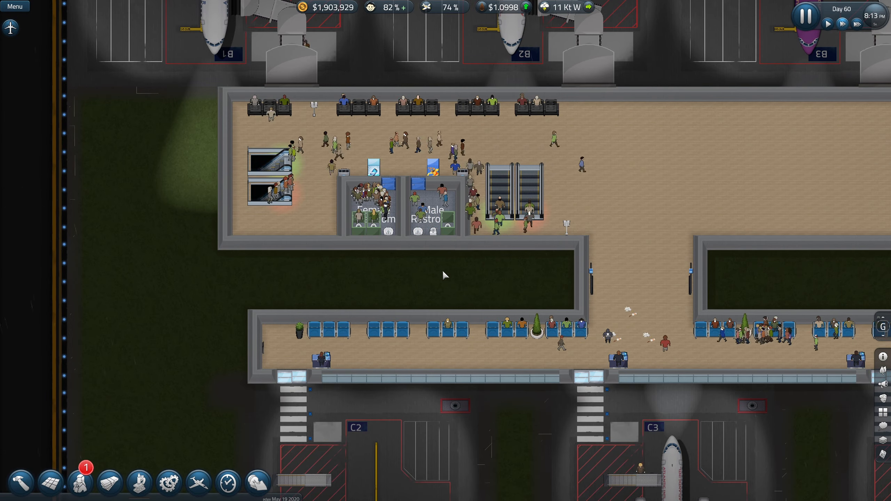
Step: Scroll around the ground-level concourses near gates B and C
scroll(down, 3)
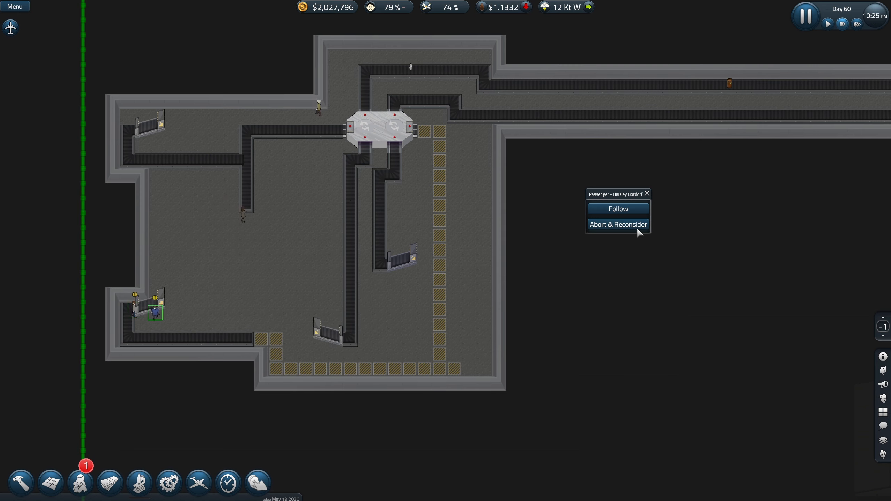
Step: Abort & Reconsider for the passenger stuck in the baggage room
click(154, 313)
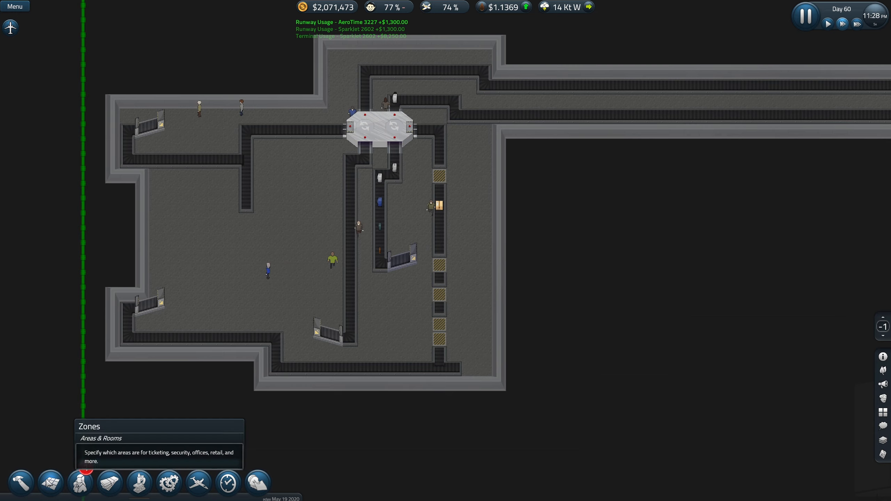
click(21, 483)
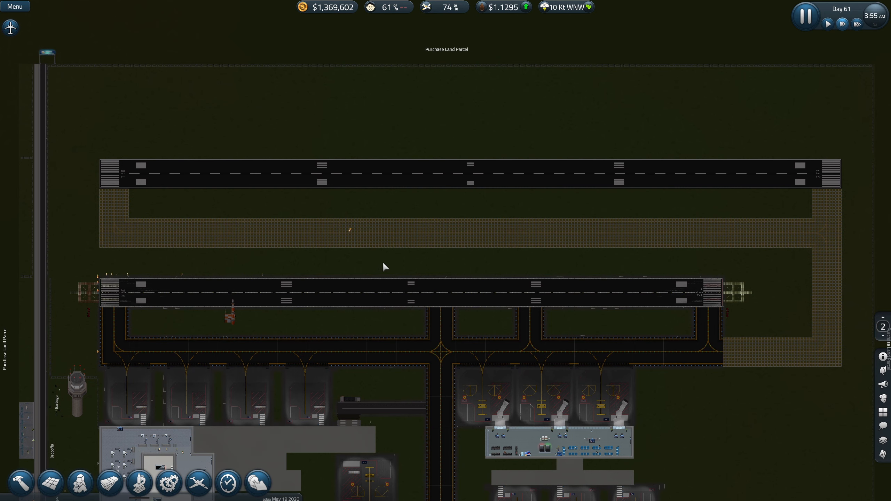
mouse_move(344, 267)
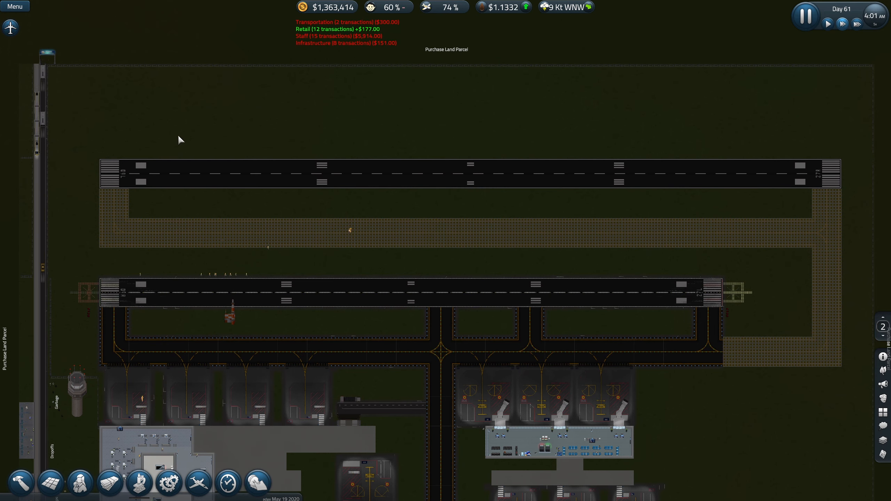
mouse_move(197, 138)
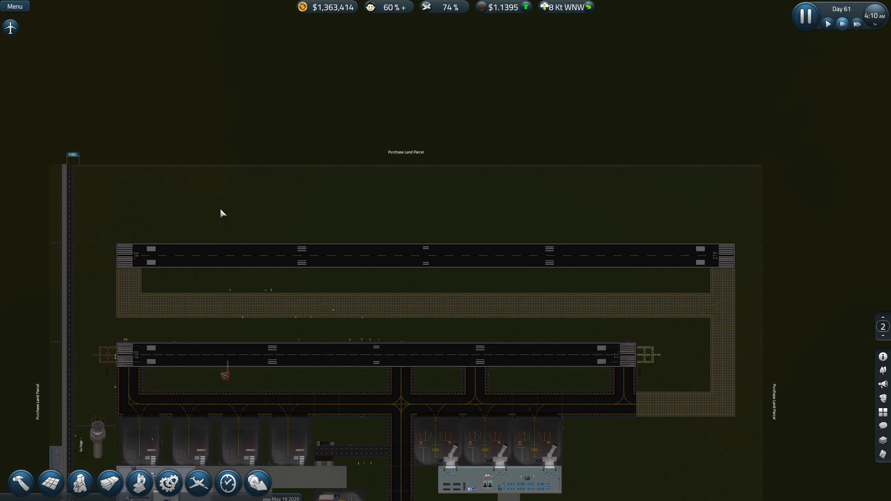
mouse_move(593, 213)
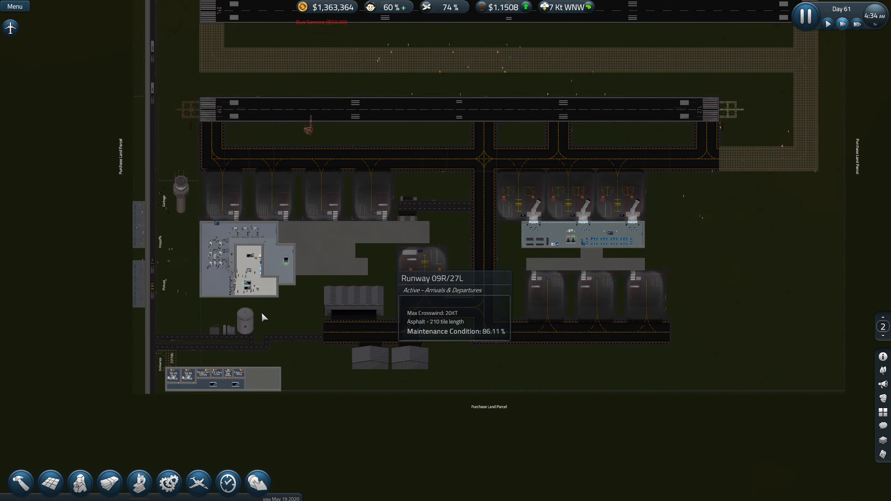
Step: Open the Large Fuel Tank's Ops Panel / Dismantle options
click(244, 320)
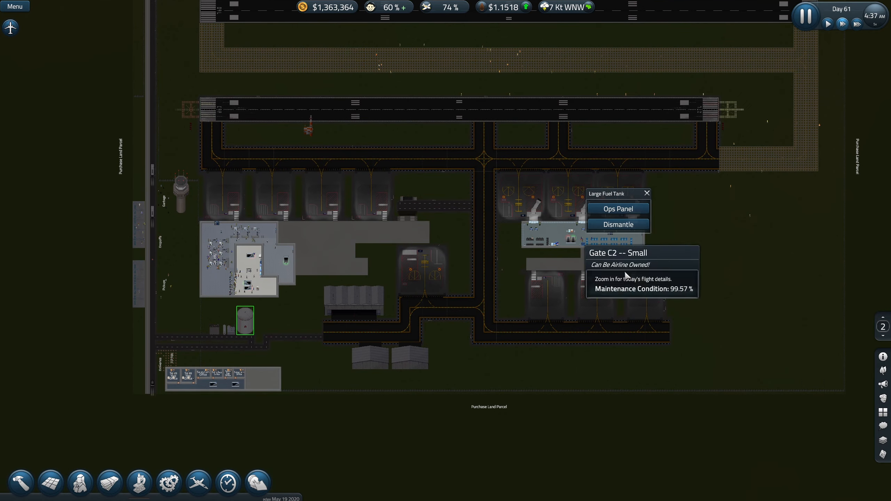